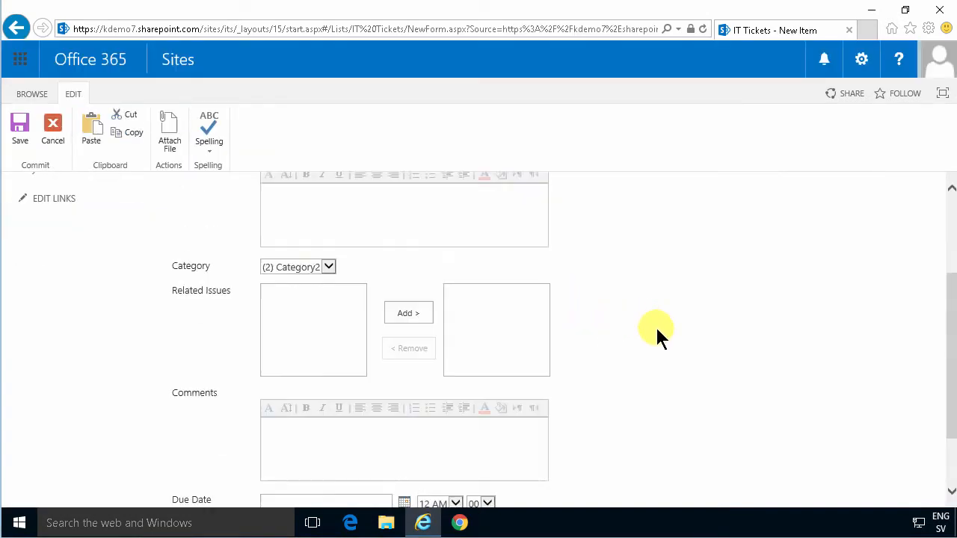
Cancel the unsaved new IT Tickets item and return to the All Issues view
scroll(down, 3)
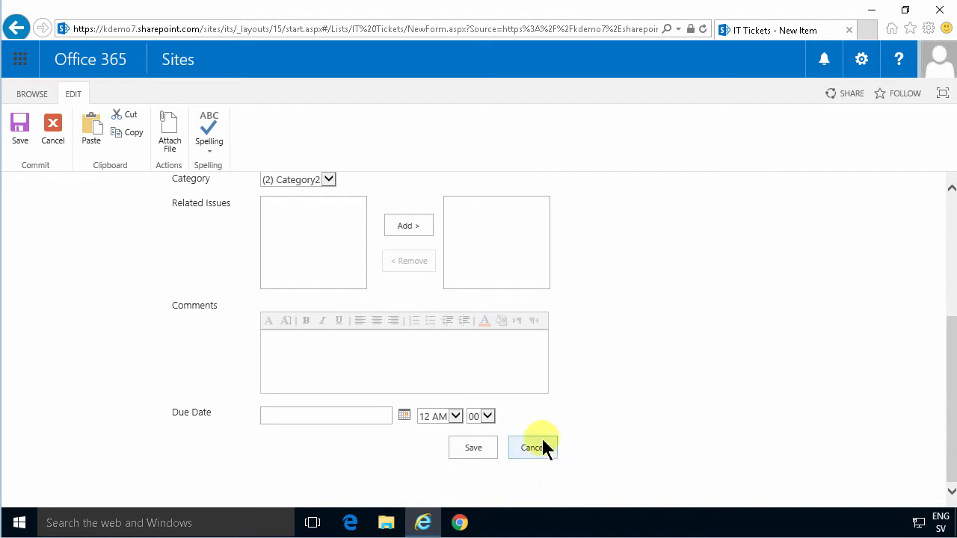
click(532, 447)
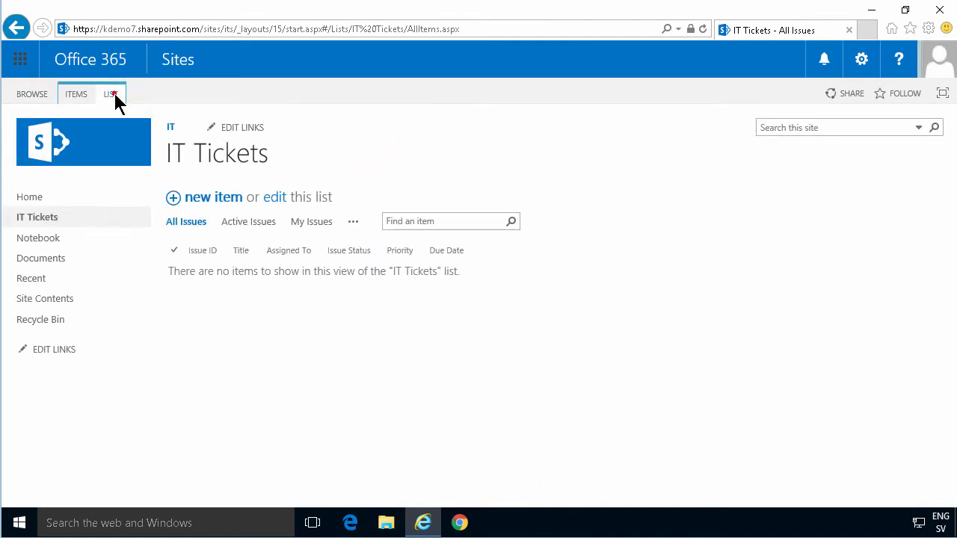
Show the LIST ribbon commands, including the Form Web Parts options
click(110, 94)
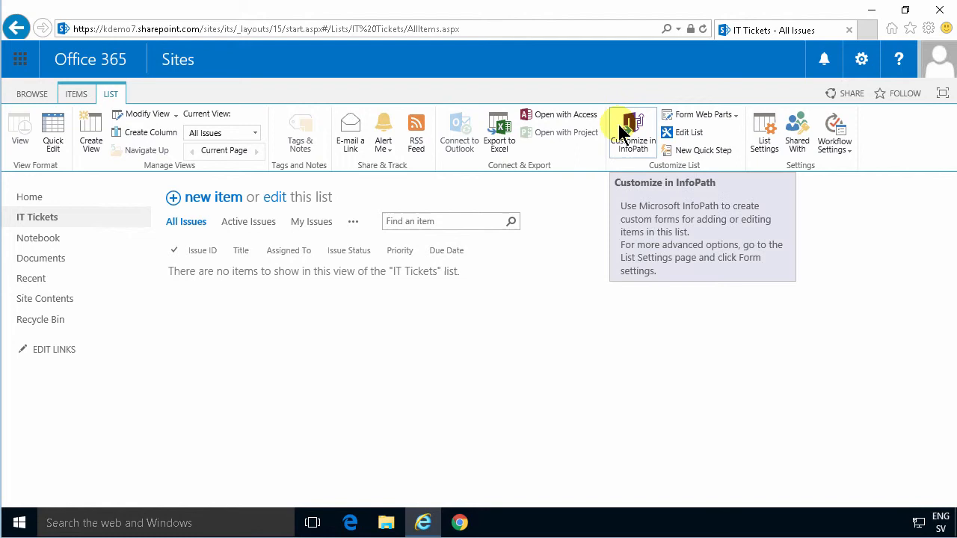
mouse_move(630, 127)
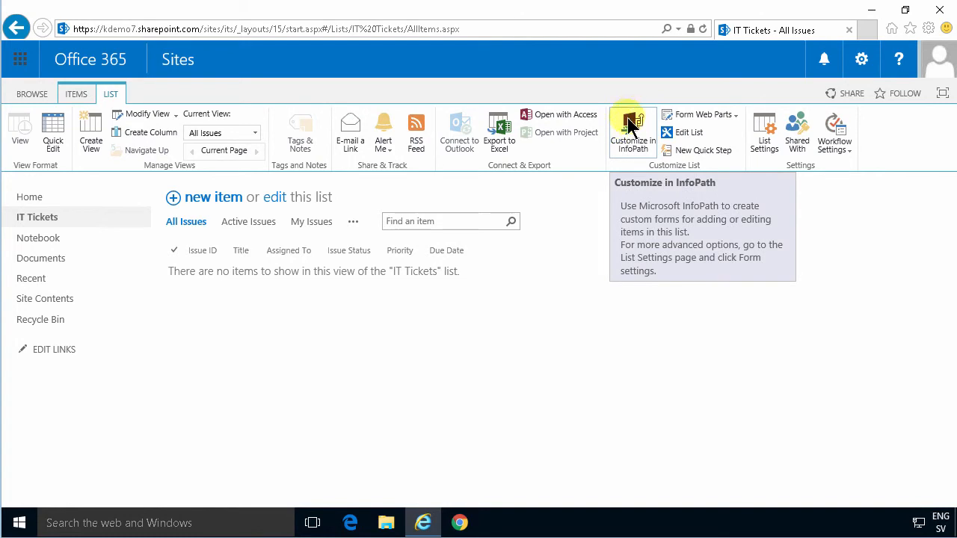
mouse_move(642, 157)
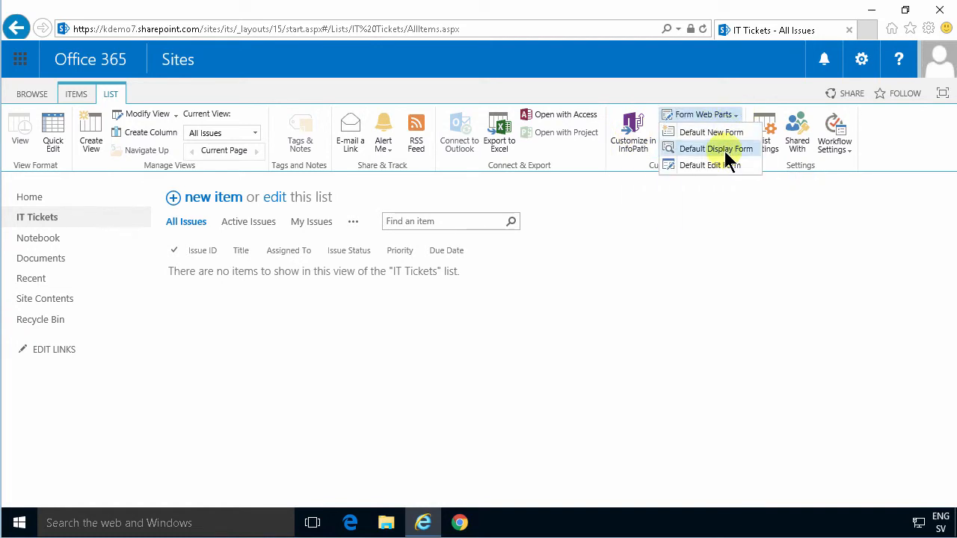
mouse_move(701, 132)
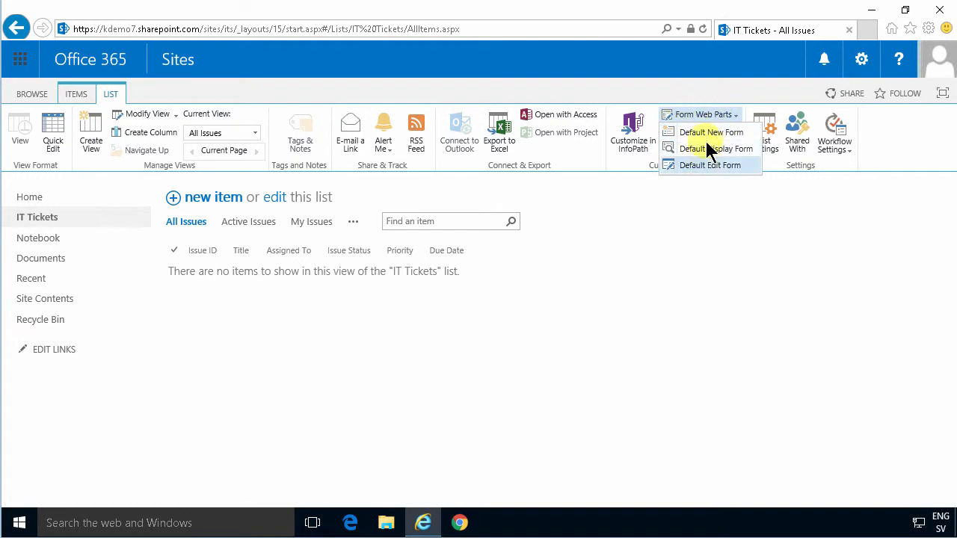
mouse_move(718, 148)
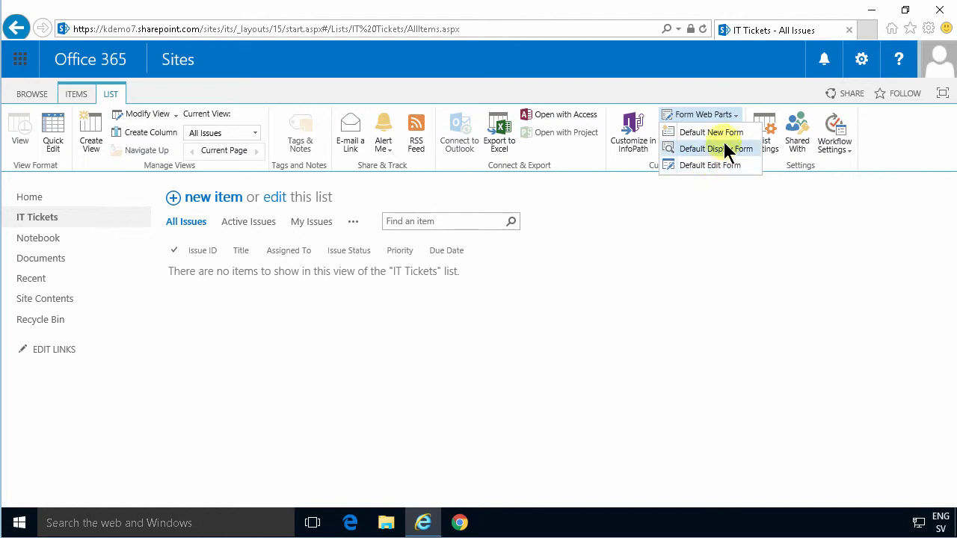
mouse_move(703, 139)
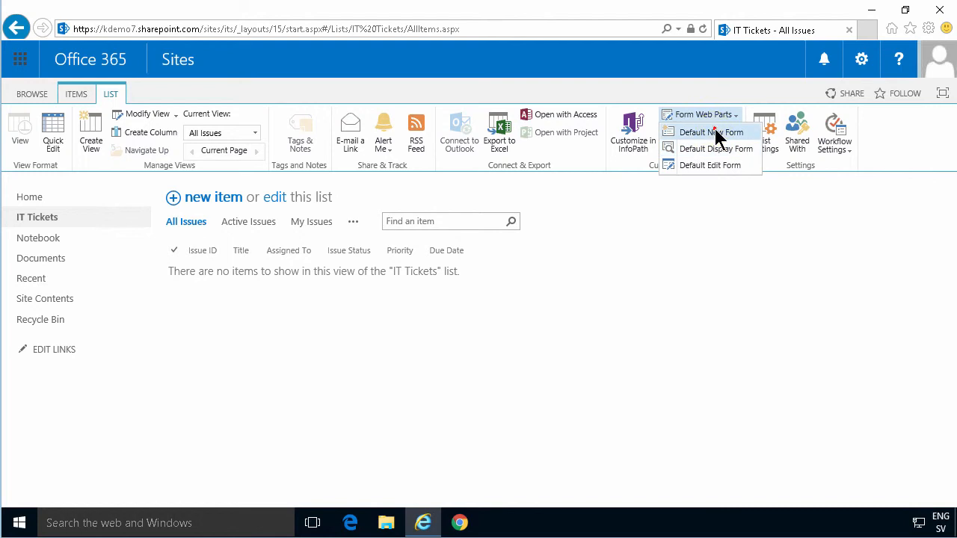
Edit the Default New Form's IT Tickets web part and view its Miscellaneous JS Link setting
click(709, 132)
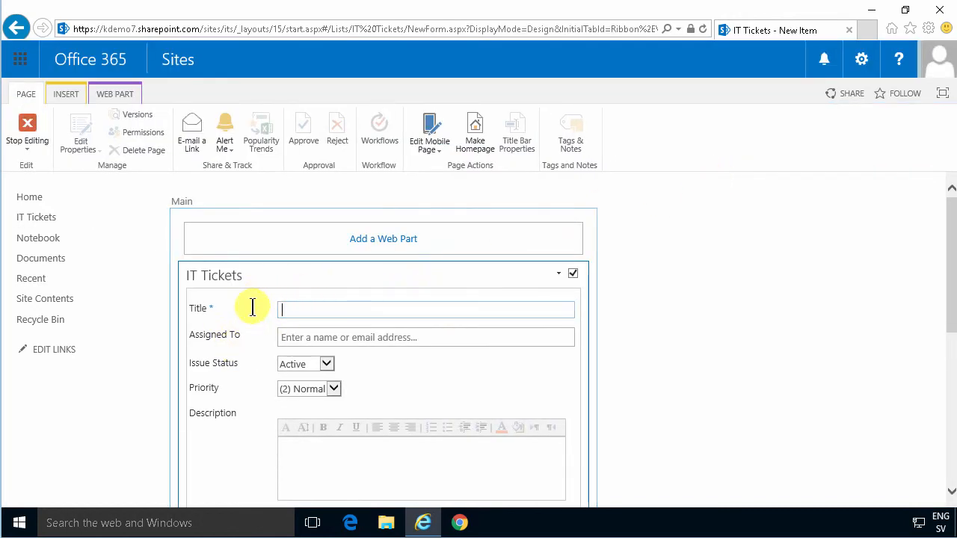
mouse_move(236, 336)
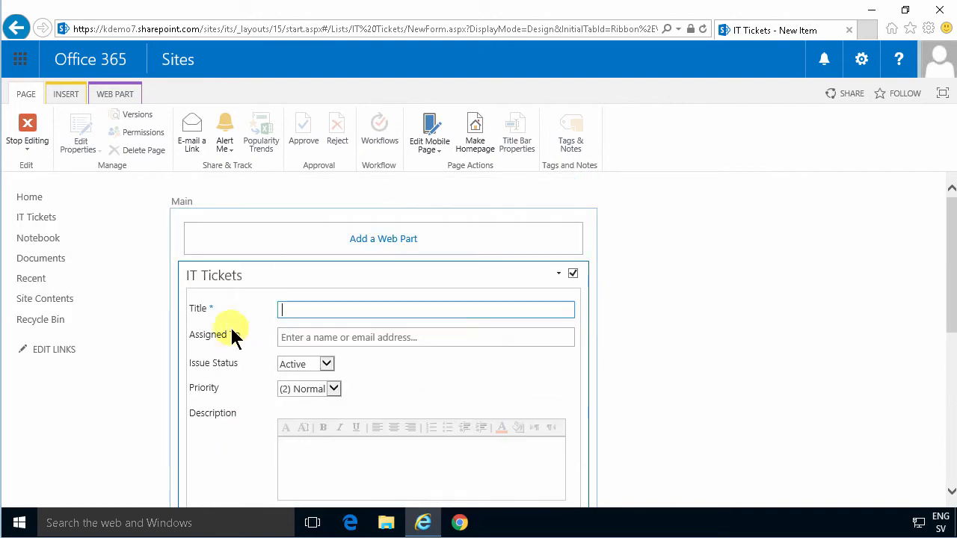
right_click(228, 336)
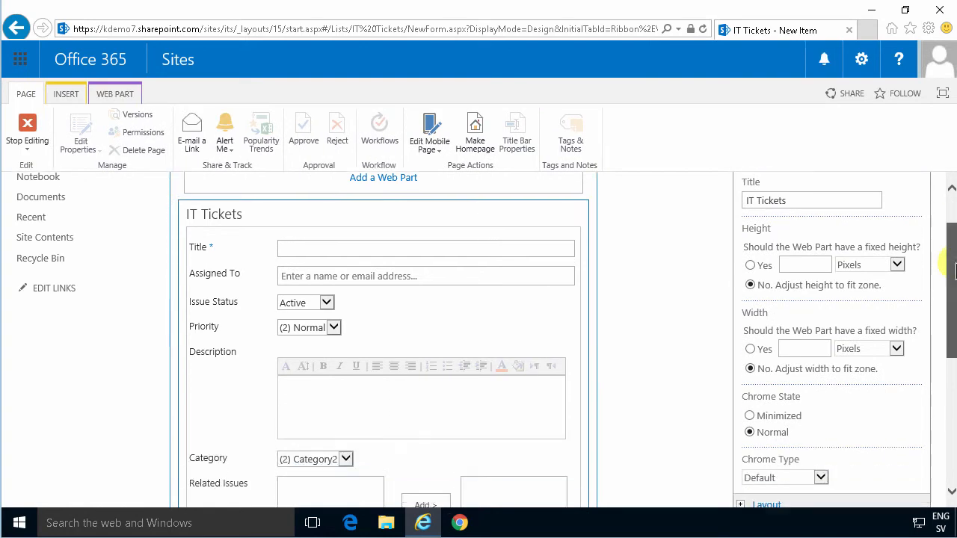
scroll(down, 3)
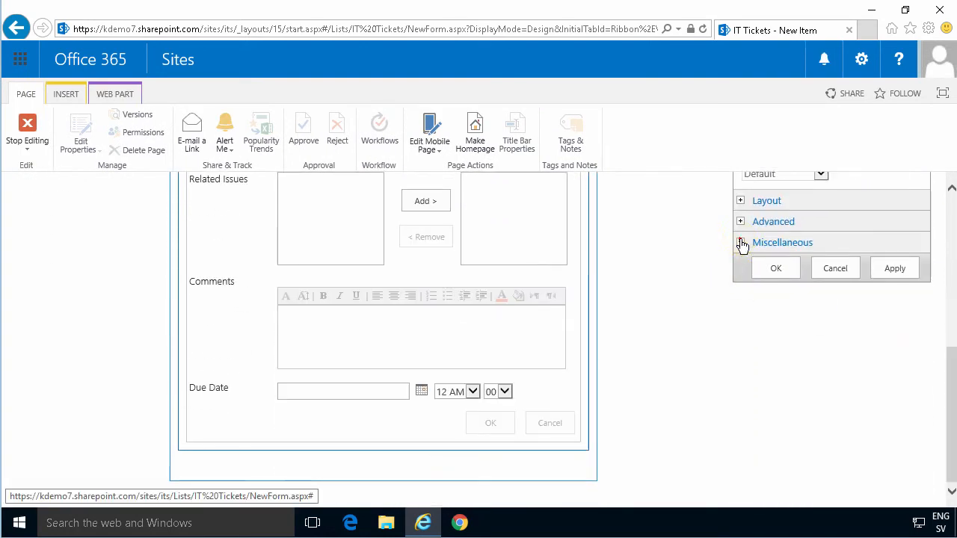
click(741, 243)
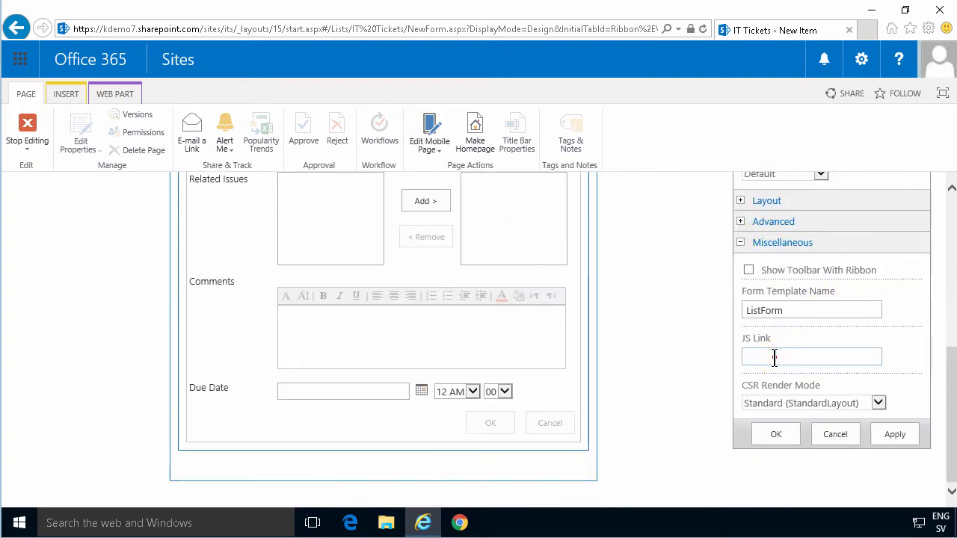
click(811, 357)
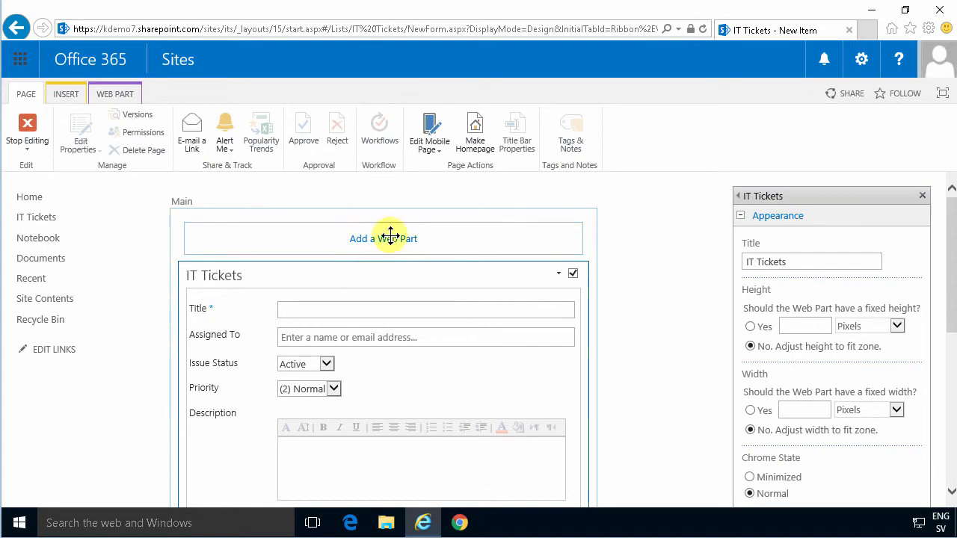
Insert a Content Editor web part from Media and Content above the form and edit its content
click(383, 238)
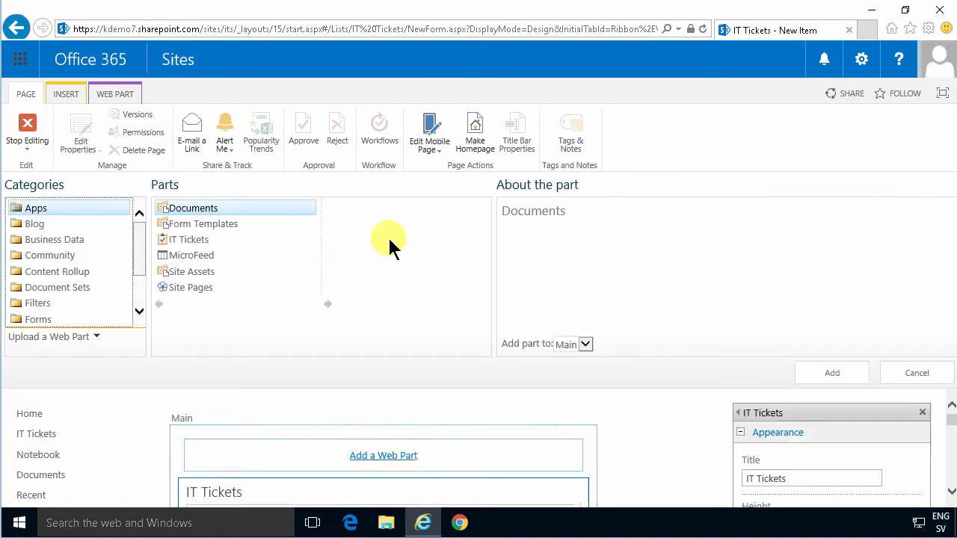
click(65, 271)
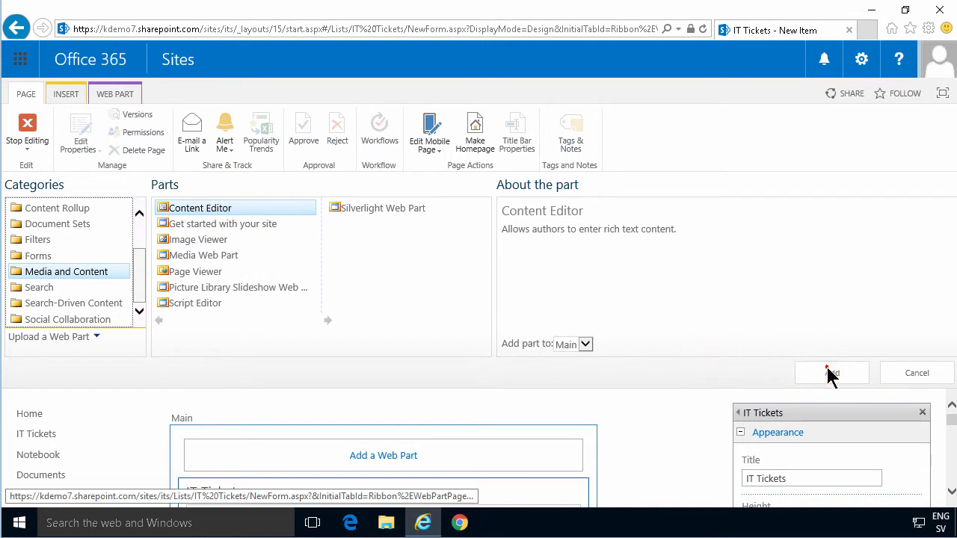
click(831, 373)
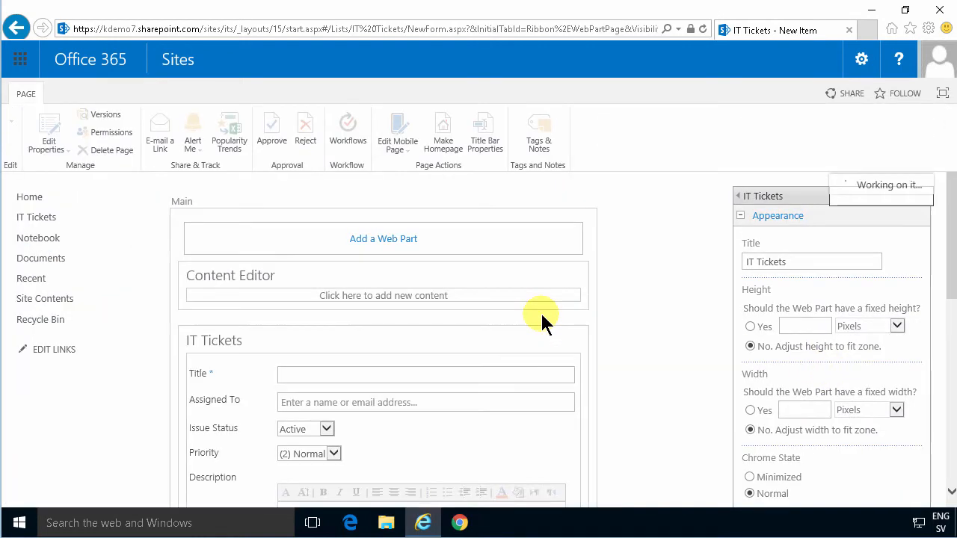
click(383, 295)
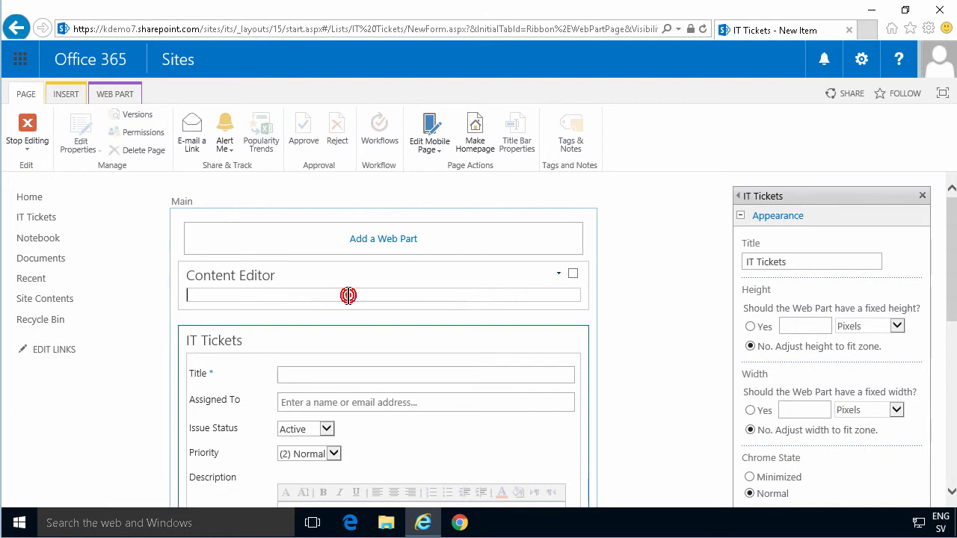
click(348, 294)
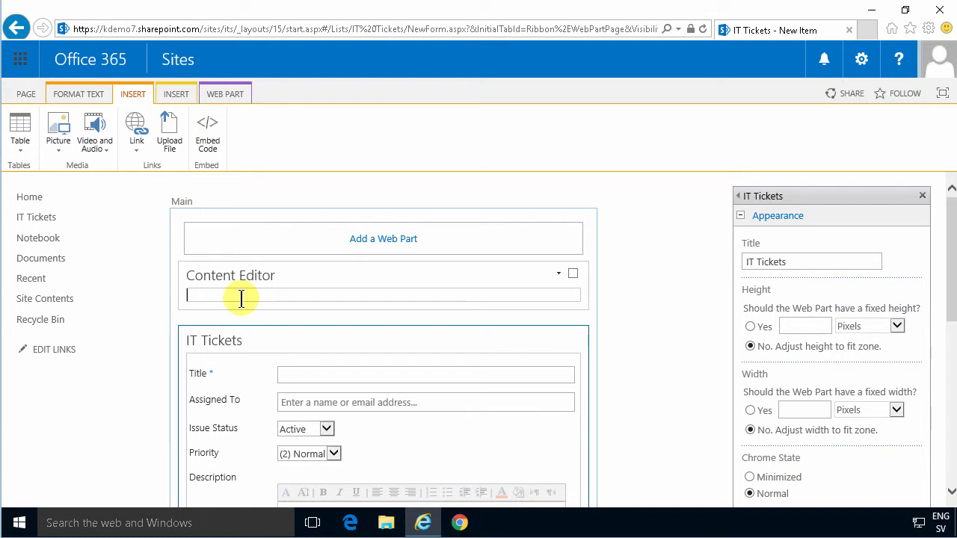
text(Ticket entry instructions)
text(http)
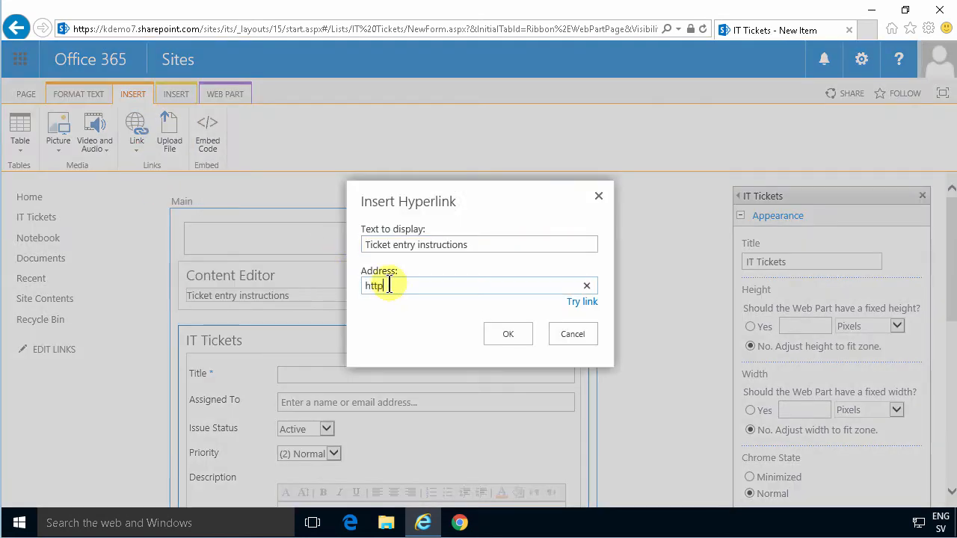
text(://www.kalms)
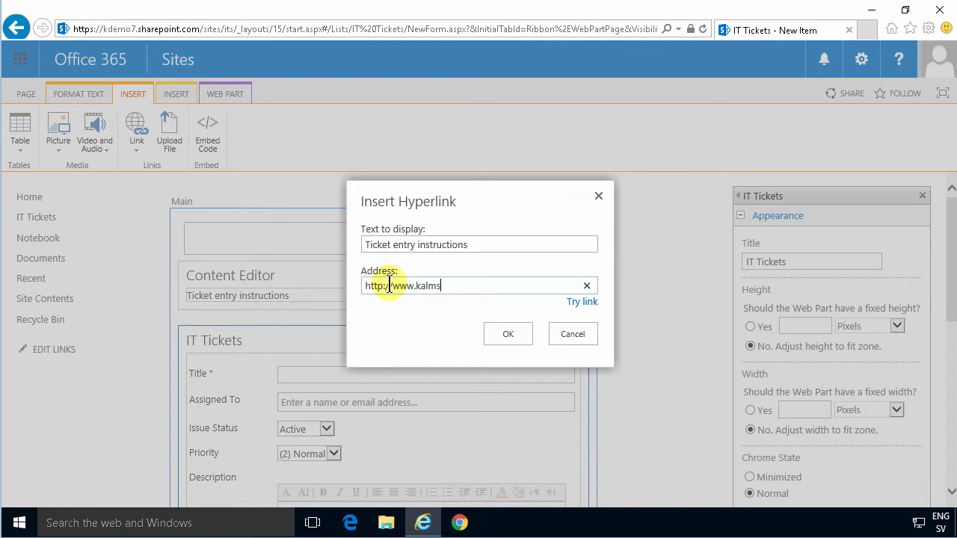
click(508, 334)
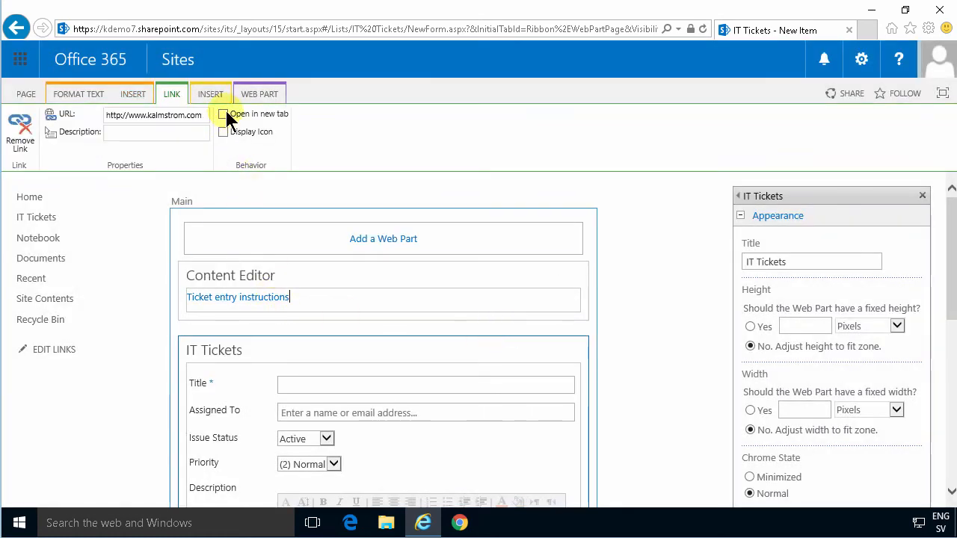
click(224, 113)
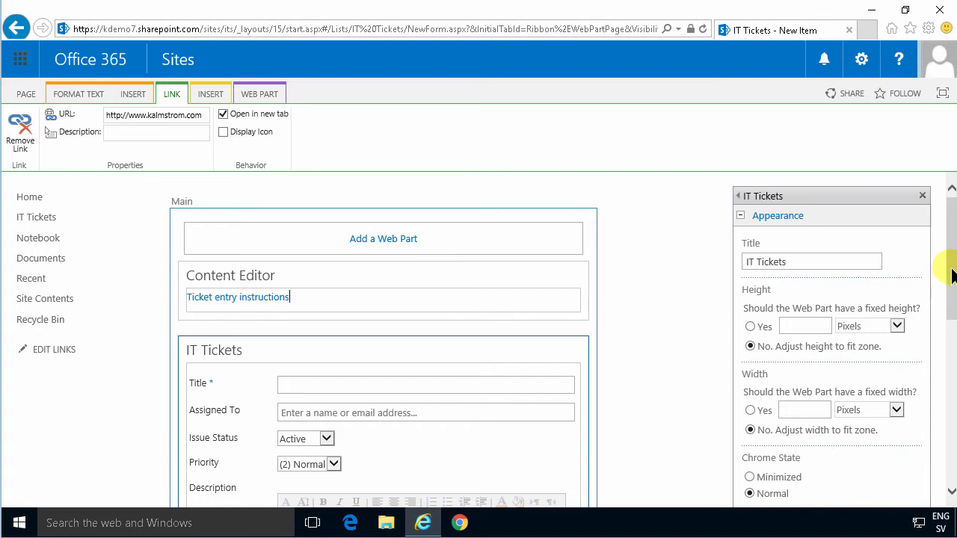
scroll(down, 3)
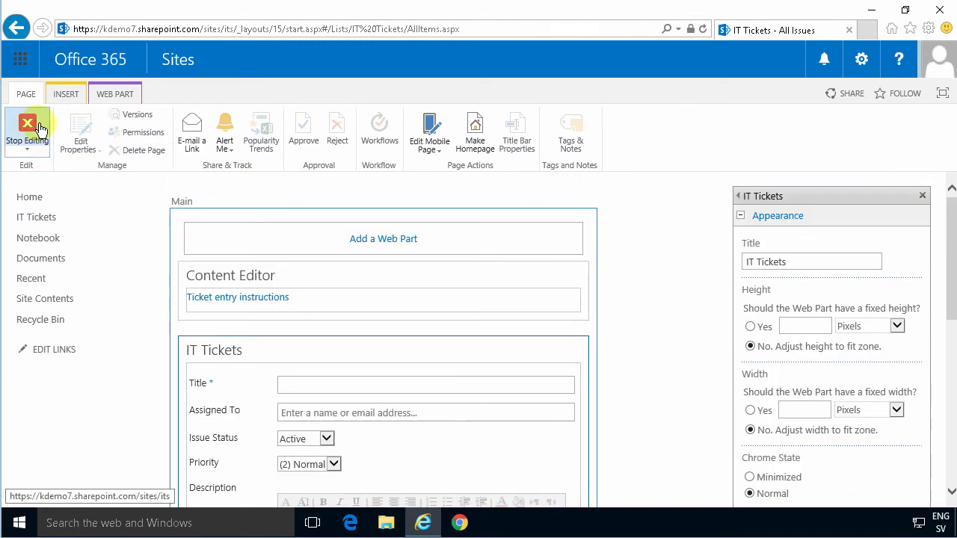
Stop editing, then create and save a new ticket titled 'test'
click(28, 127)
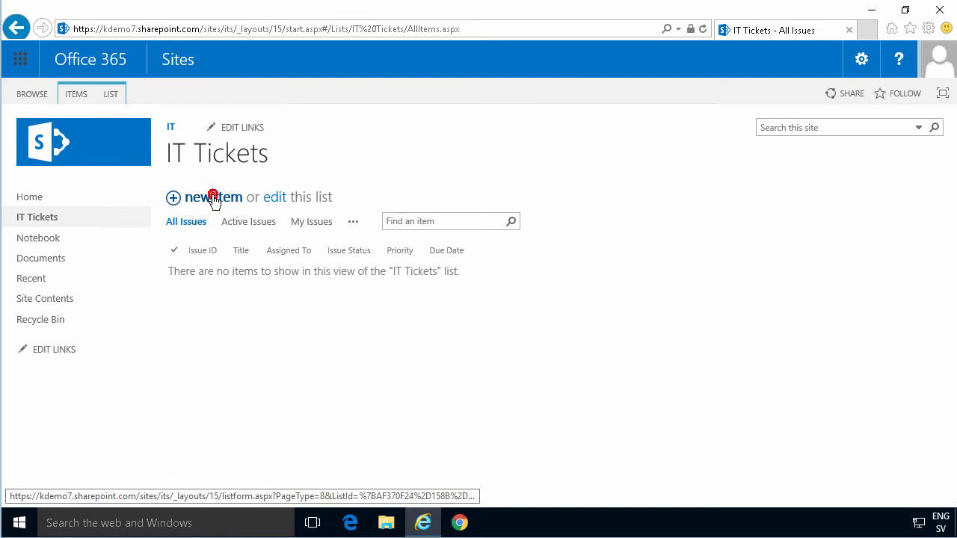
click(212, 197)
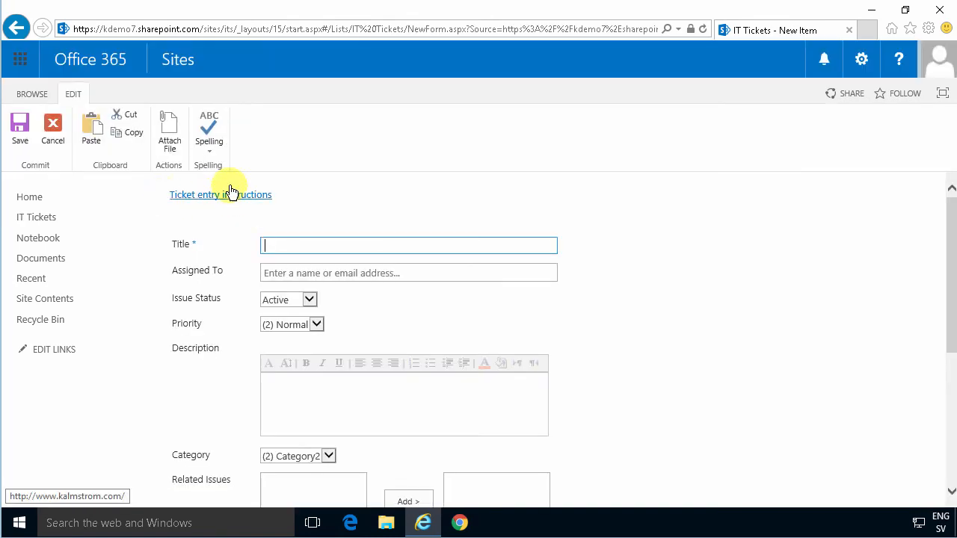
mouse_move(91, 157)
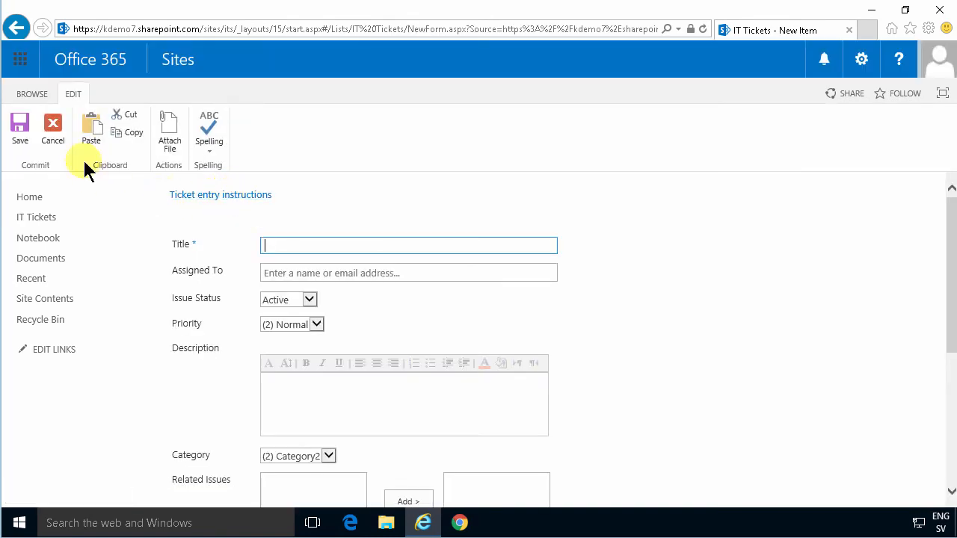
text(test)
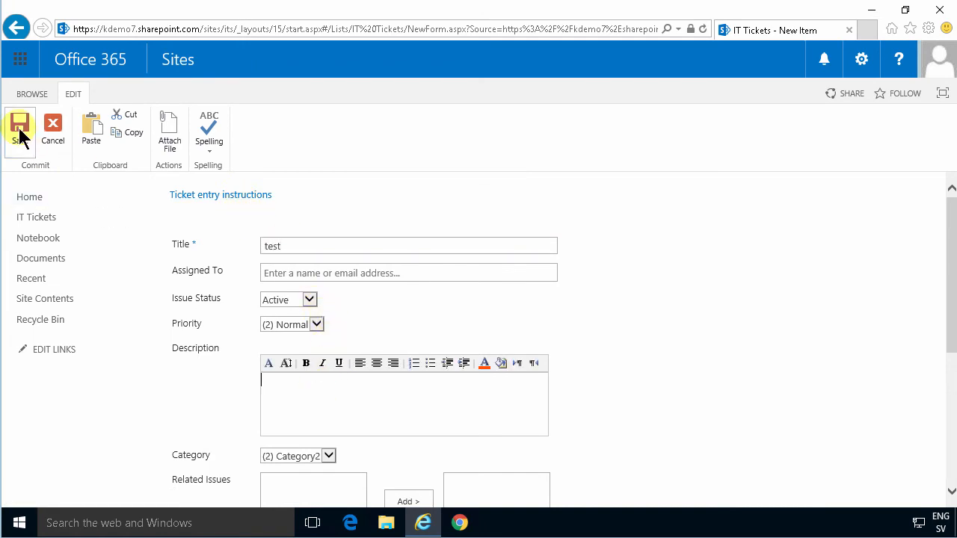
click(20, 127)
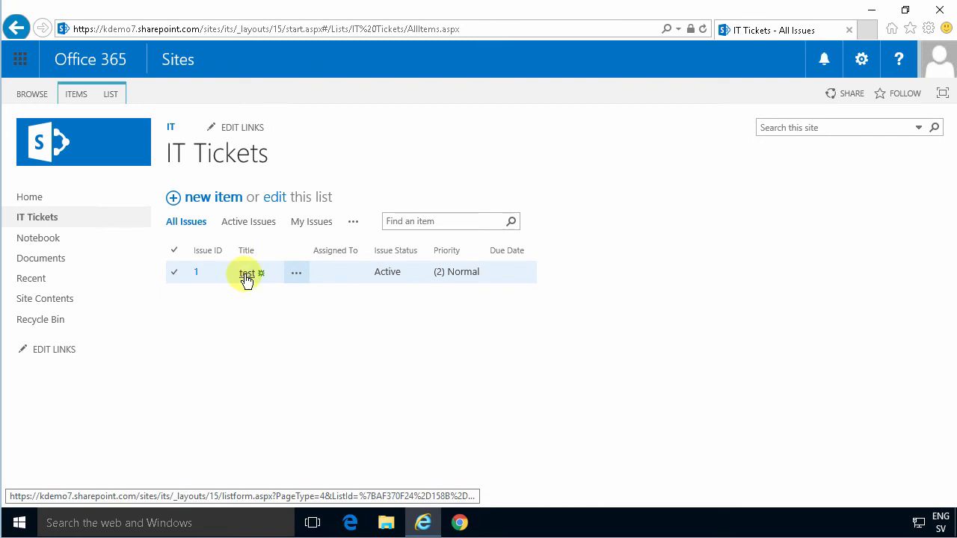
click(248, 271)
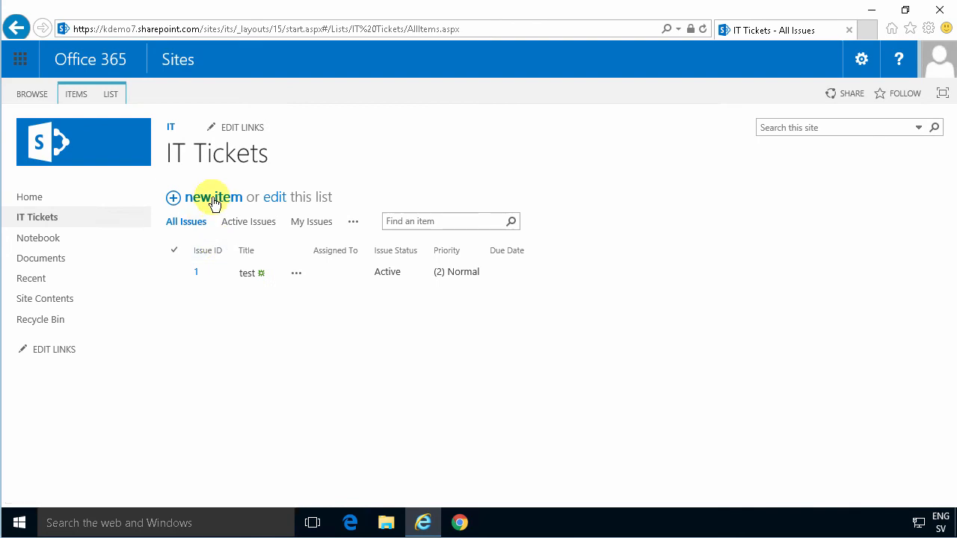
click(214, 197)
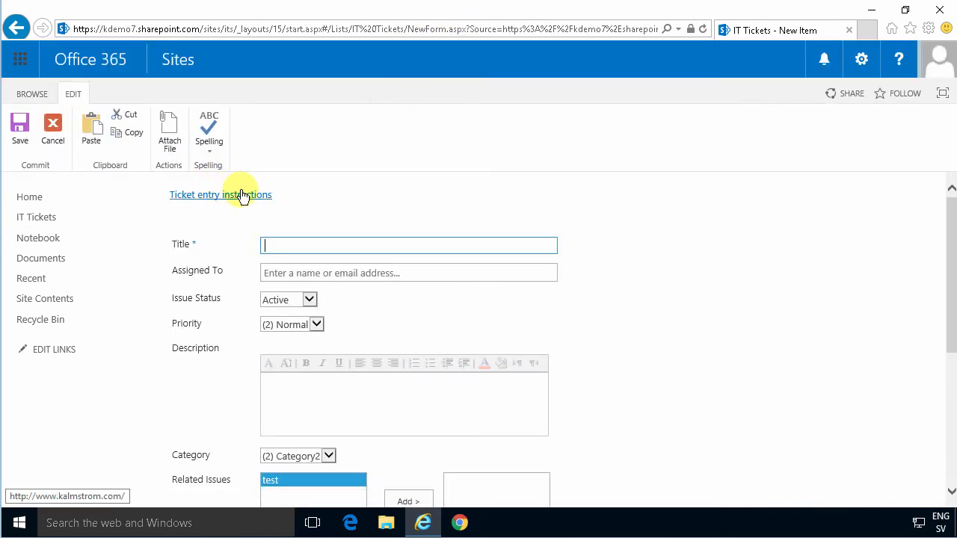
click(53, 128)
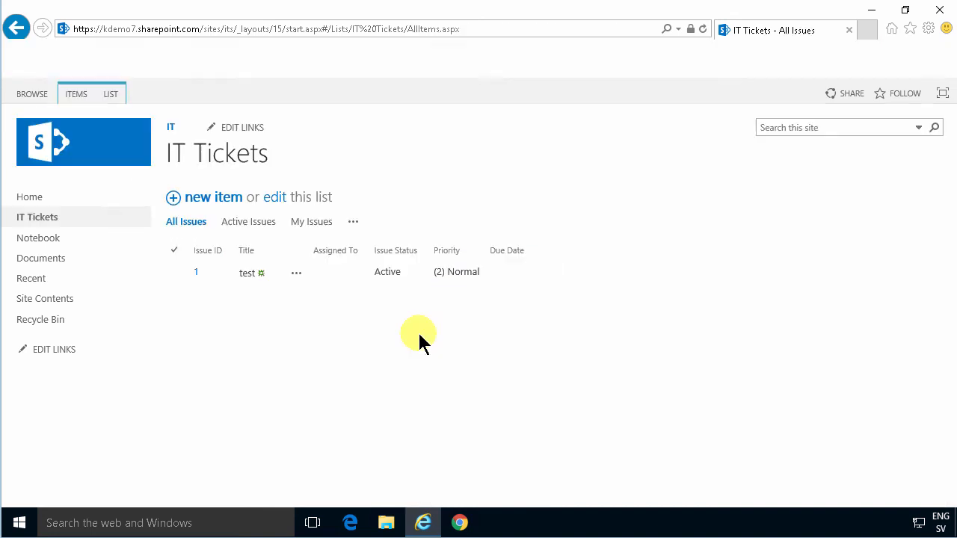